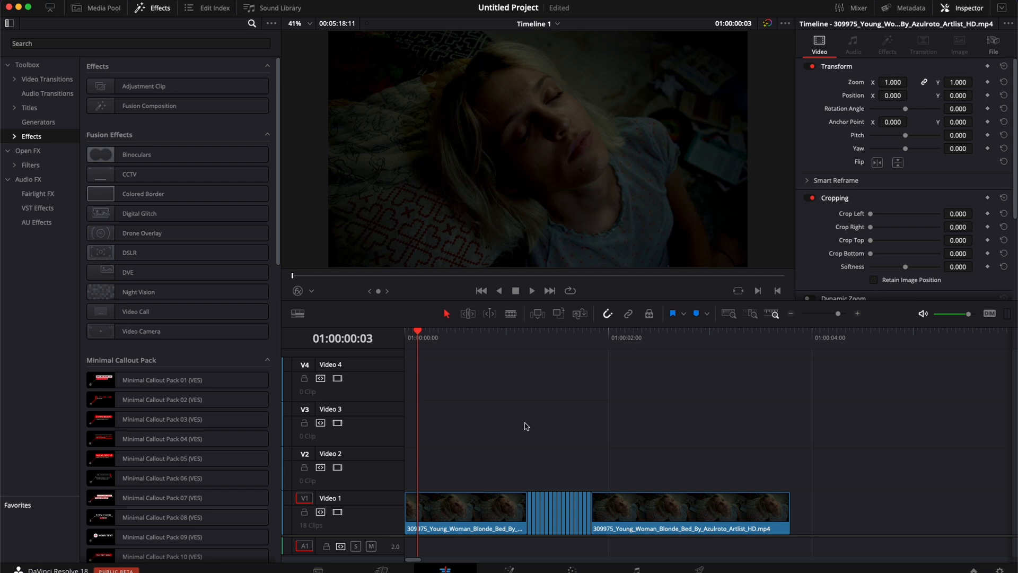
Preview the footage before, during and just after the transition from the start of the timeline
{"action": "left_click", "coordinate": [435, 338]}
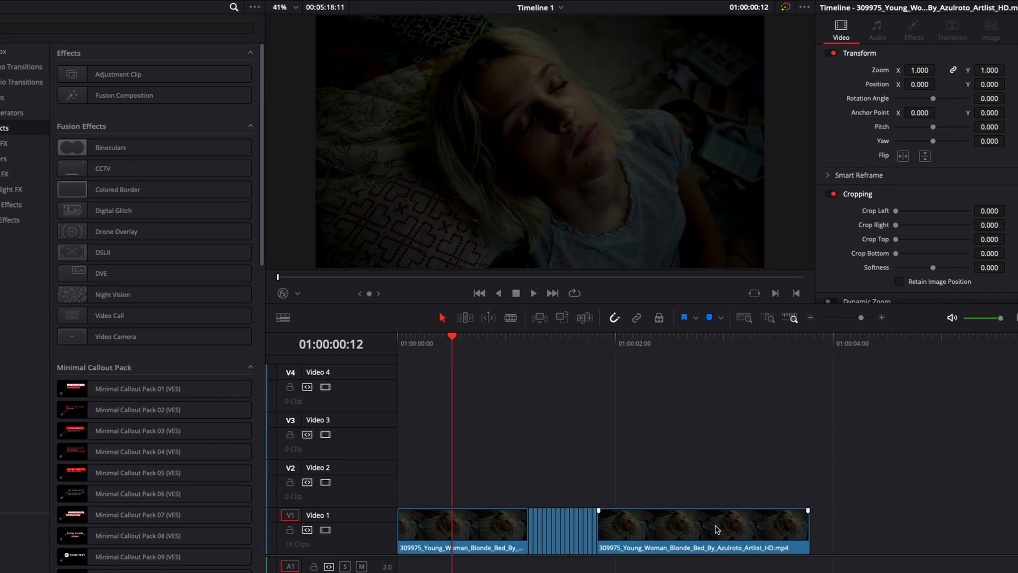
{"action": "mouse_move", "coordinate": [432, 331]}
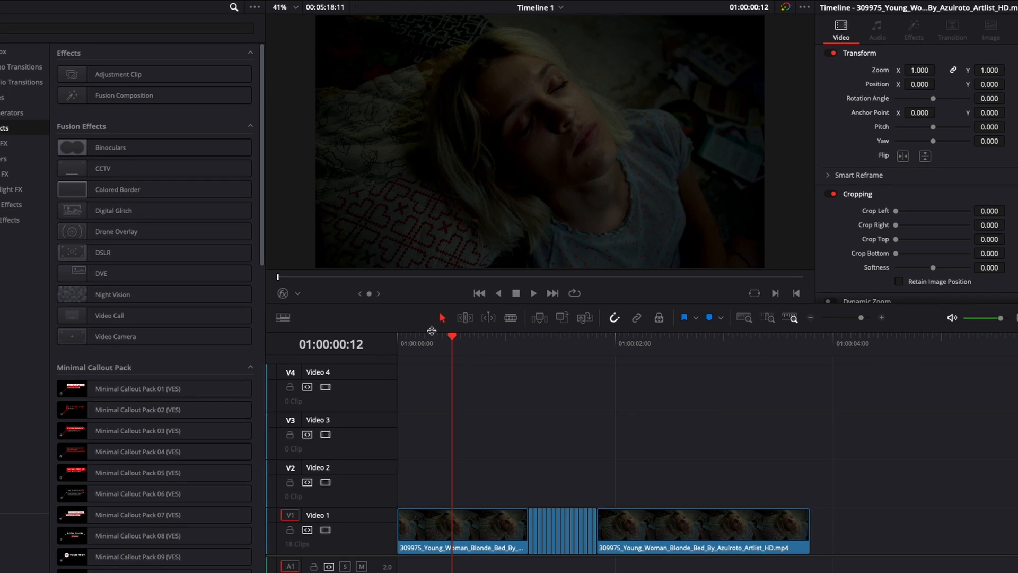
{"action": "left_click", "coordinate": [675, 346]}
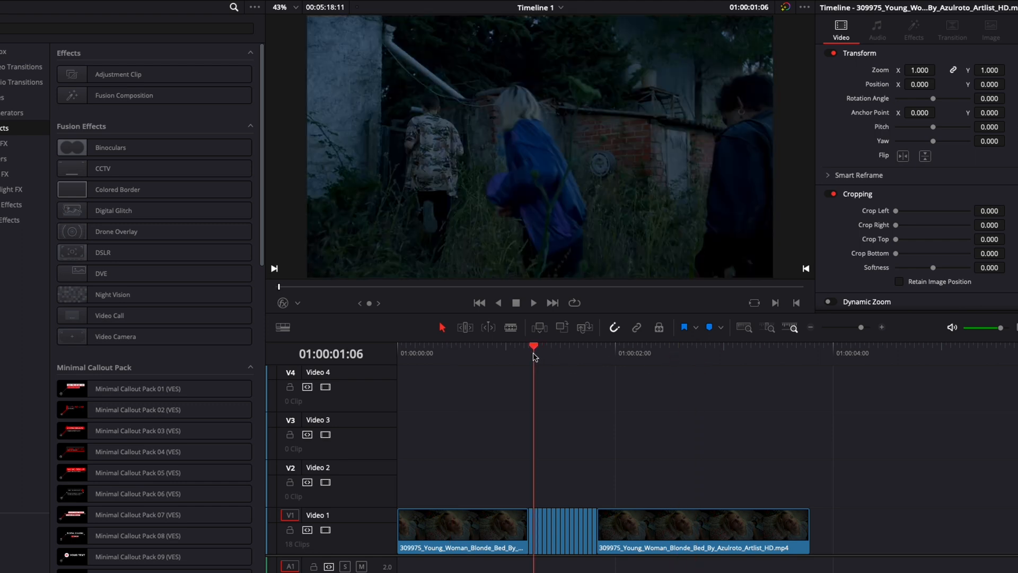
{"action": "left_click", "coordinate": [587, 341]}
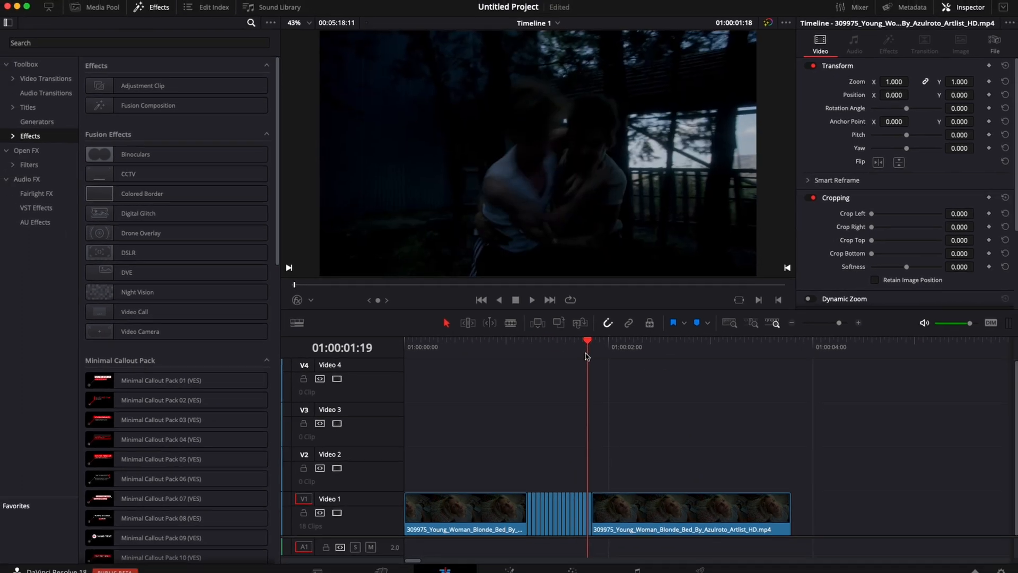
{"action": "left_click", "coordinate": [439, 346]}
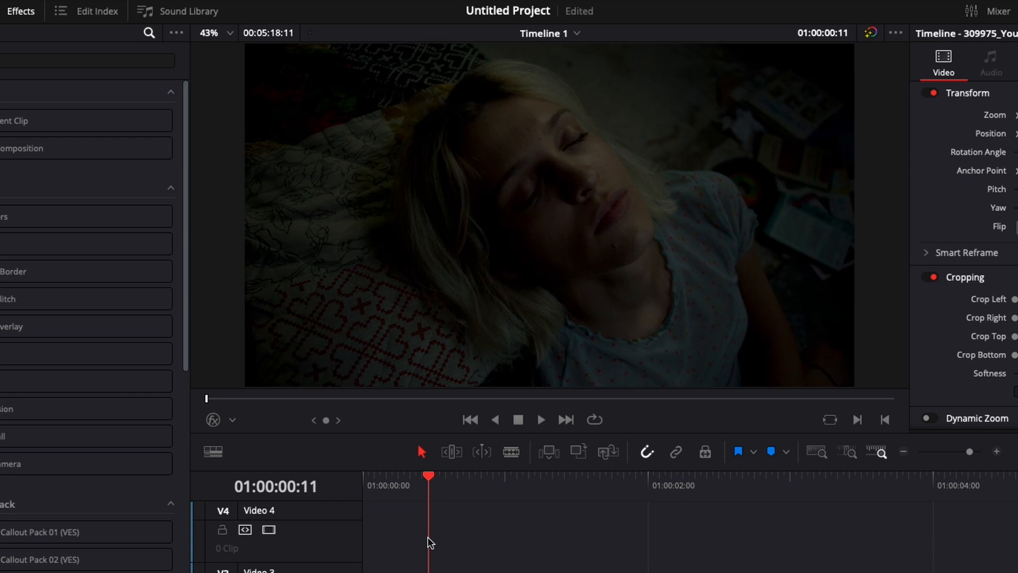
{"action": "left_click", "coordinate": [483, 477]}
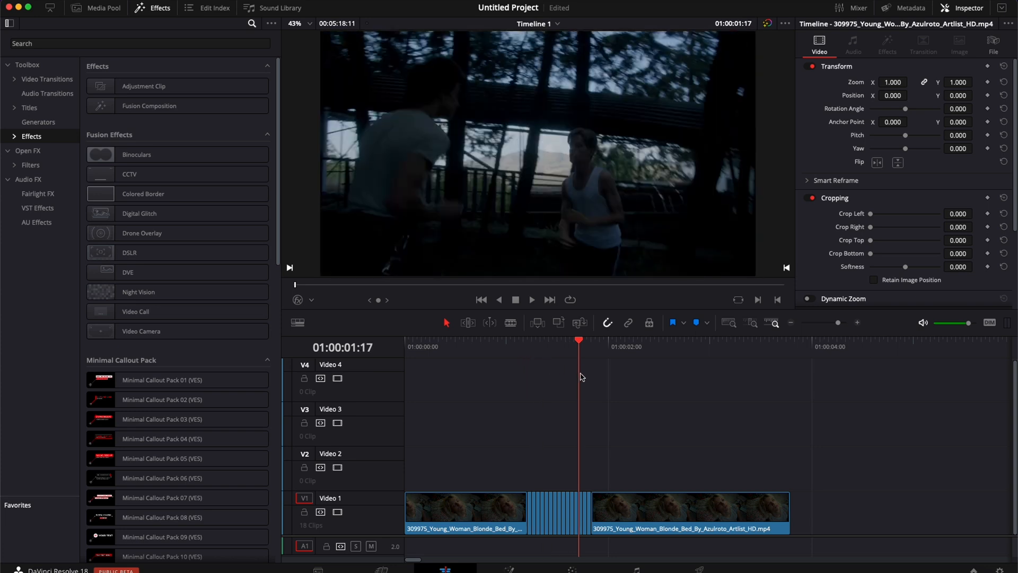
Scrub through several moments of the transition, then place adjustment clips on Video 2 above the footage
{"action": "left_click", "coordinate": [528, 339]}
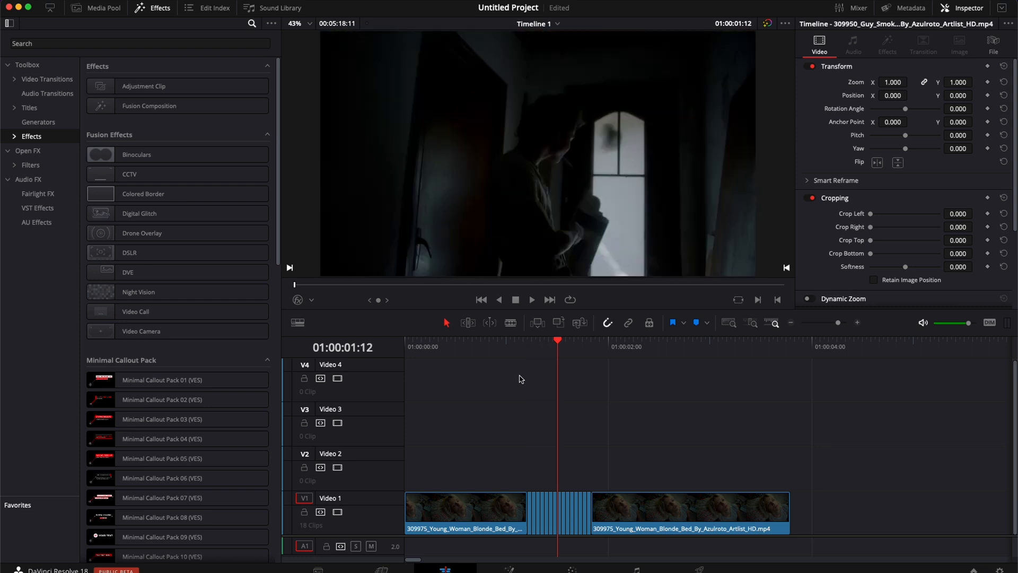
{"action": "left_click", "coordinate": [532, 340]}
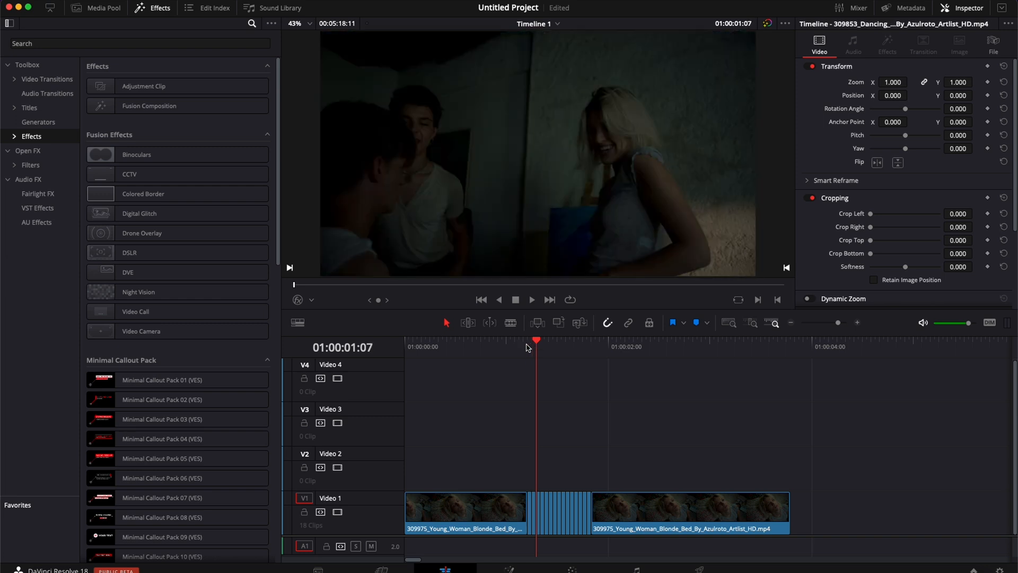
{"action": "left_click", "coordinate": [549, 346]}
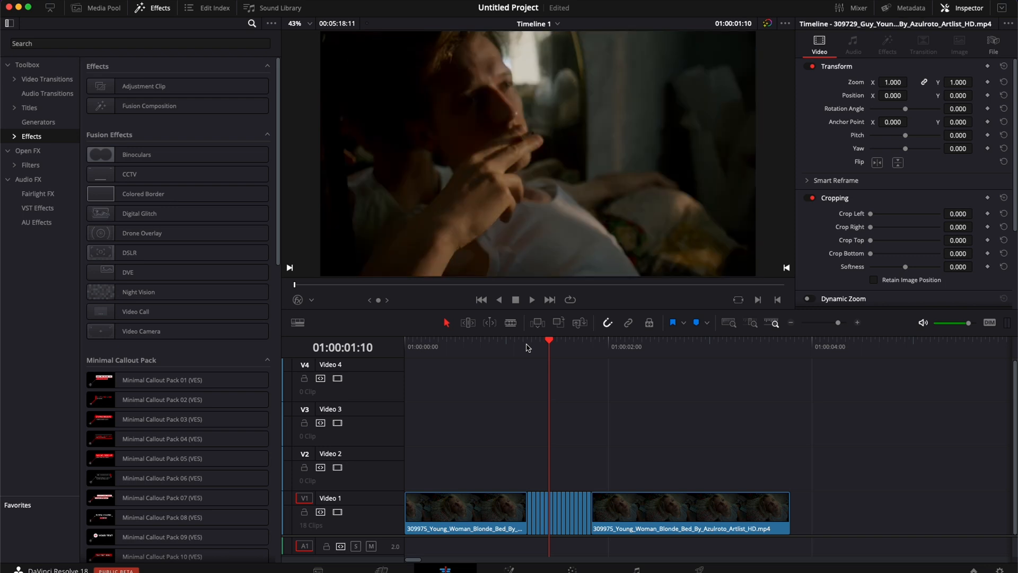
{"action": "left_click", "coordinate": [580, 339]}
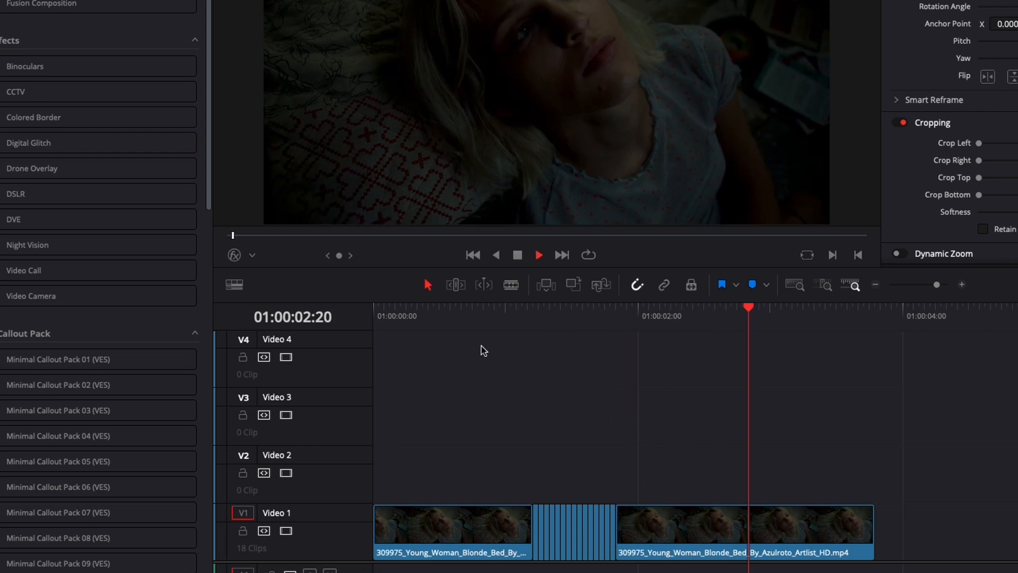
{"action": "left_click", "coordinate": [523, 307]}
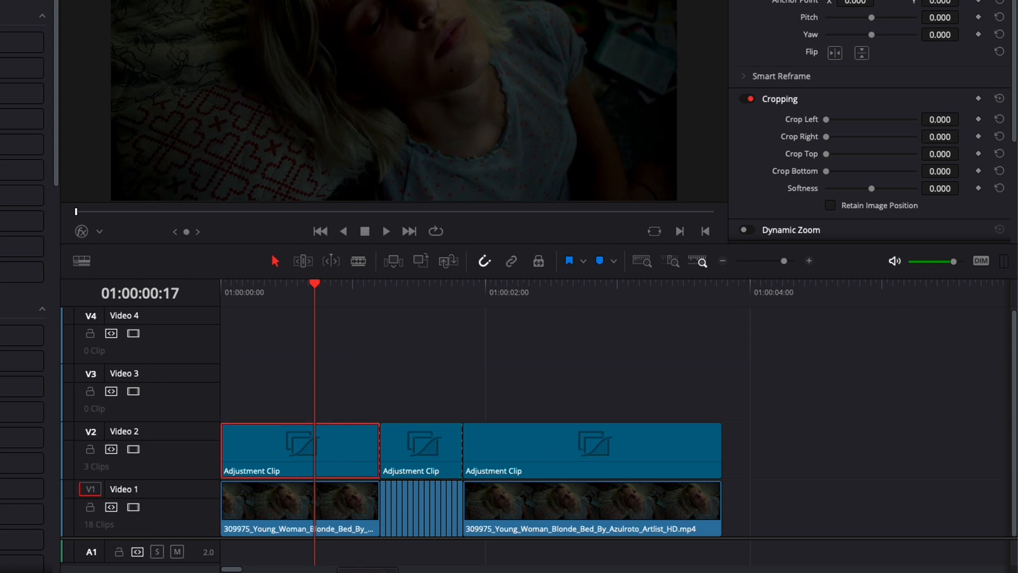
In the first adjustment clip's Fusion graph, chain a Transform node with a Zoom Blur node
{"action": "left_click", "coordinate": [509, 564]}
{"action": "type", "text": "tran"}
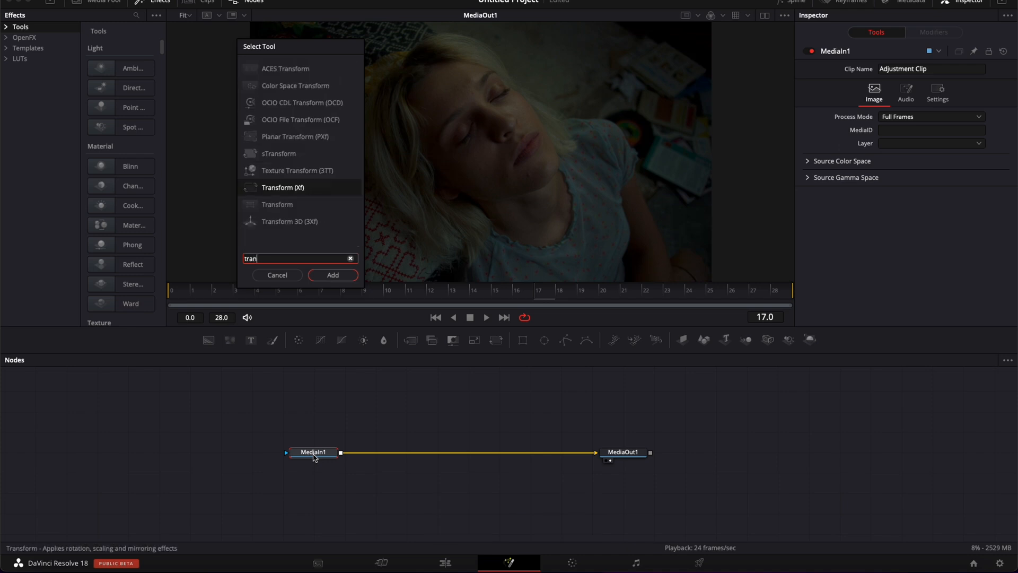
{"action": "mouse_move", "coordinate": [268, 196]}
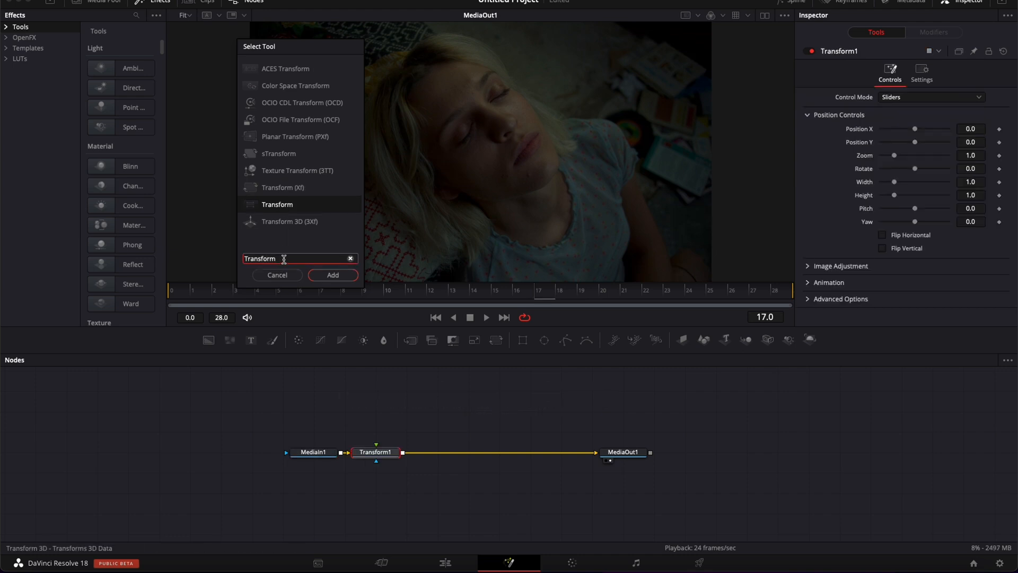
{"action": "type", "text": "zoo"}
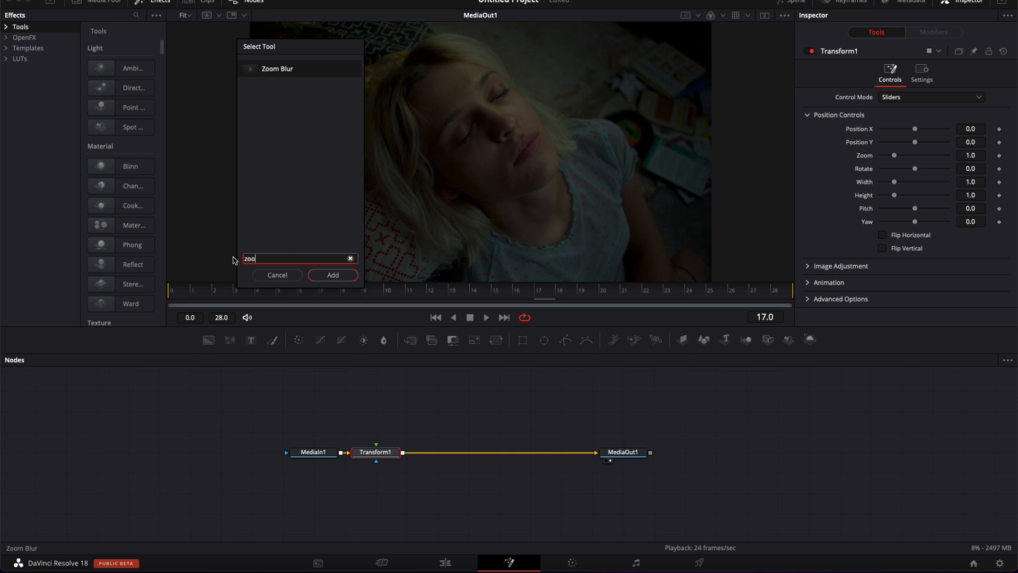
{"action": "mouse_move", "coordinate": [277, 68]}
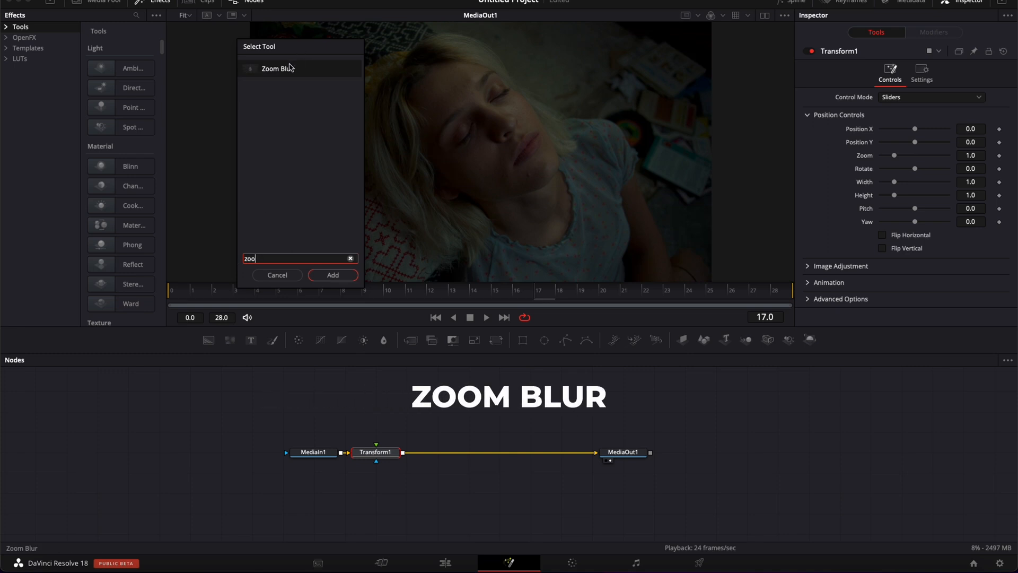
{"action": "left_click", "coordinate": [332, 275]}
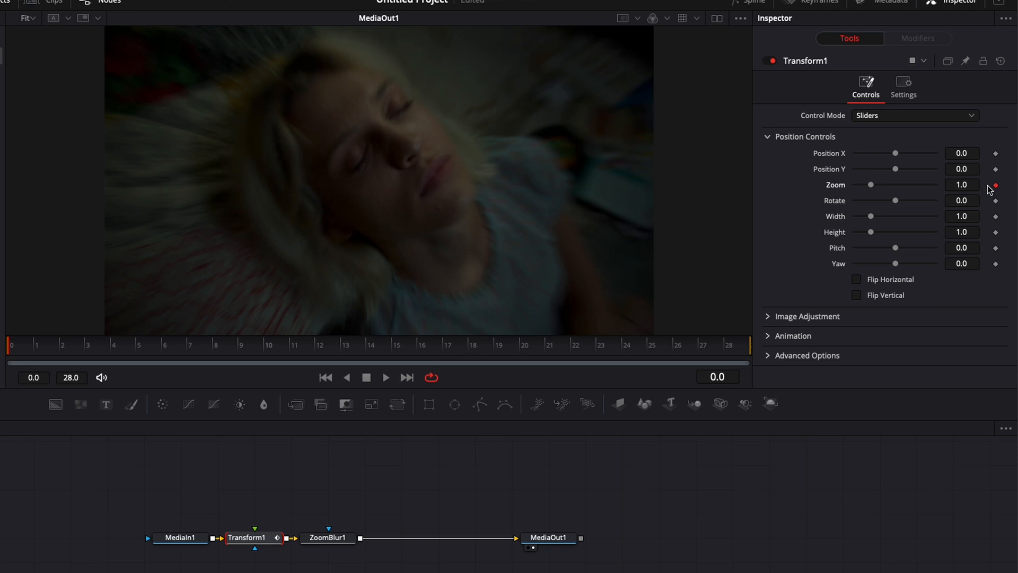
Set the Transform's last-frame Zoom to 2.5 and keyframe ZoomBlur1's Zoom Amount
{"action": "left_click", "coordinate": [728, 345]}
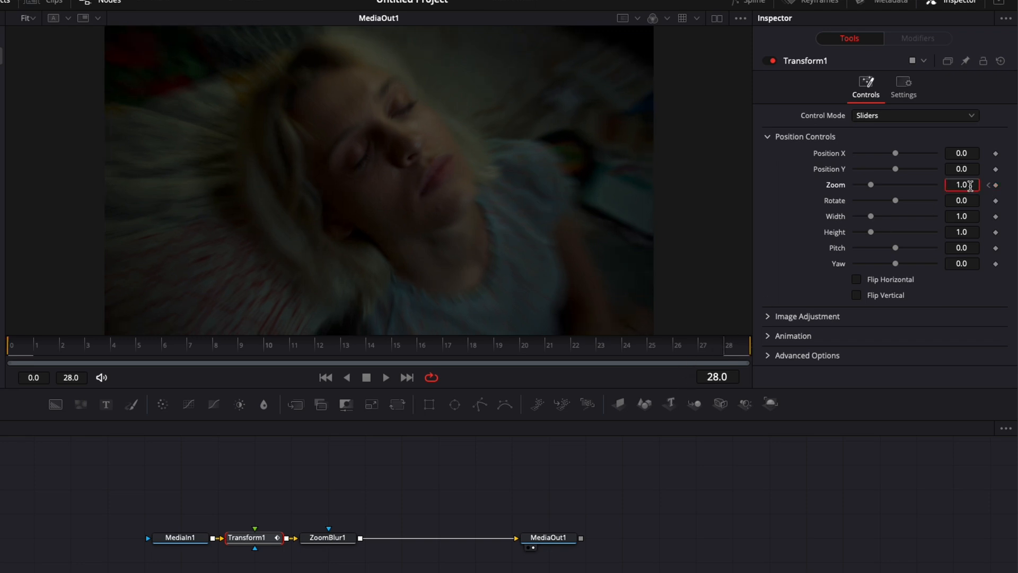
{"action": "type", "text": "2.5"}
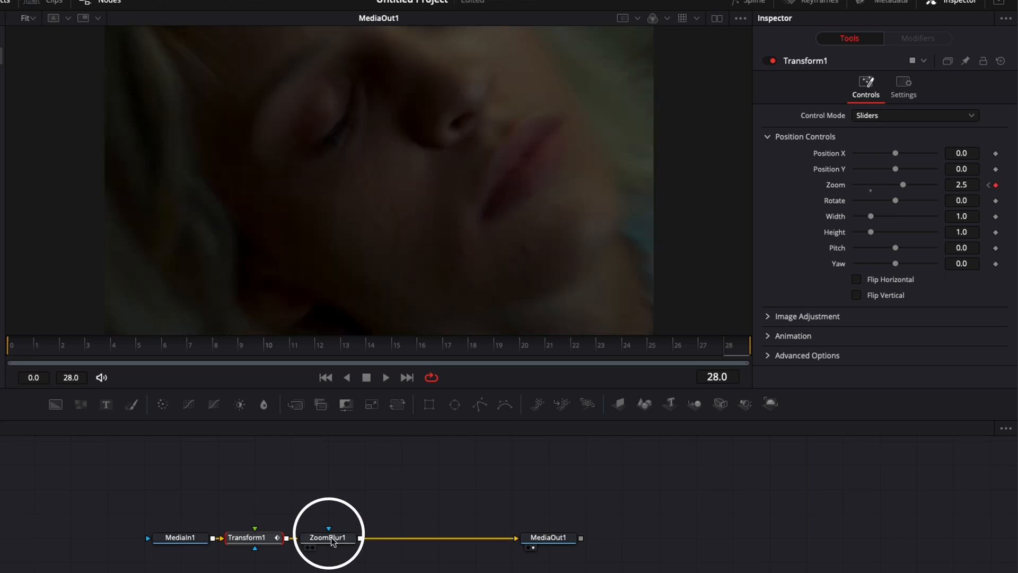
{"action": "left_click", "coordinate": [328, 537]}
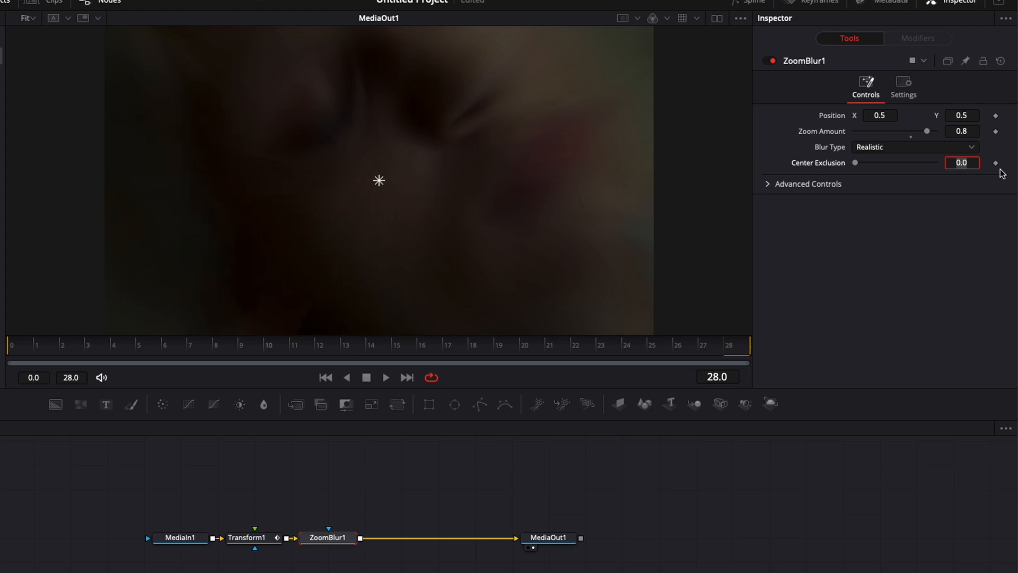
{"action": "left_click", "coordinate": [996, 131]}
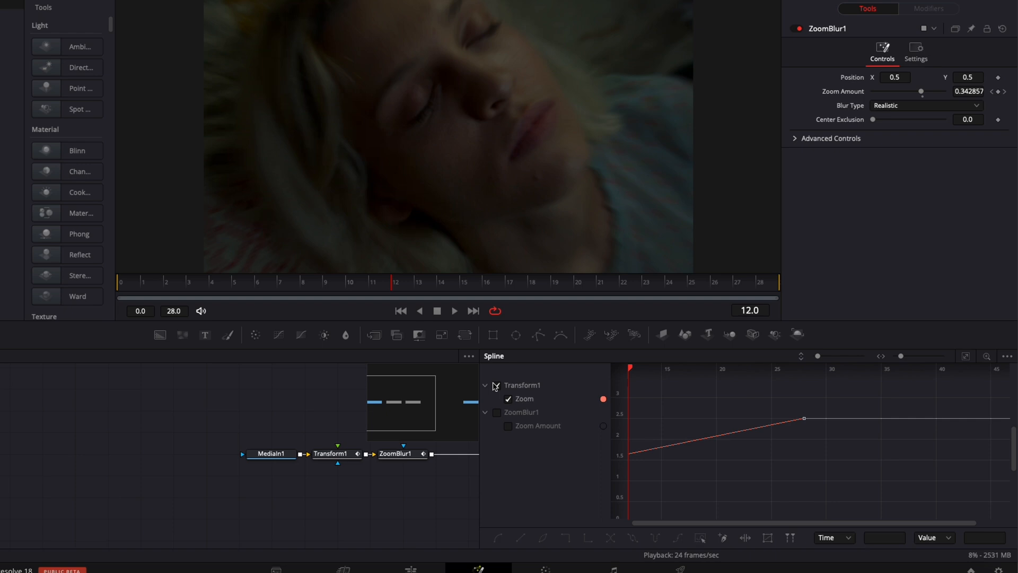
Show Zoom and Zoom Amount curves together, fit them in view and smooth the keyframes with S
{"action": "left_click", "coordinate": [508, 426]}
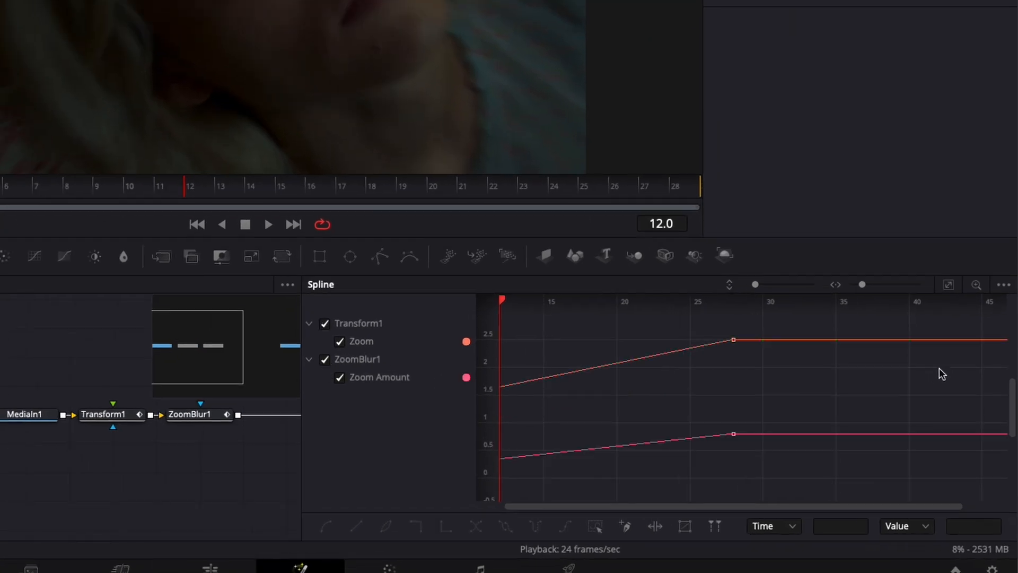
{"action": "left_click", "coordinate": [948, 284]}
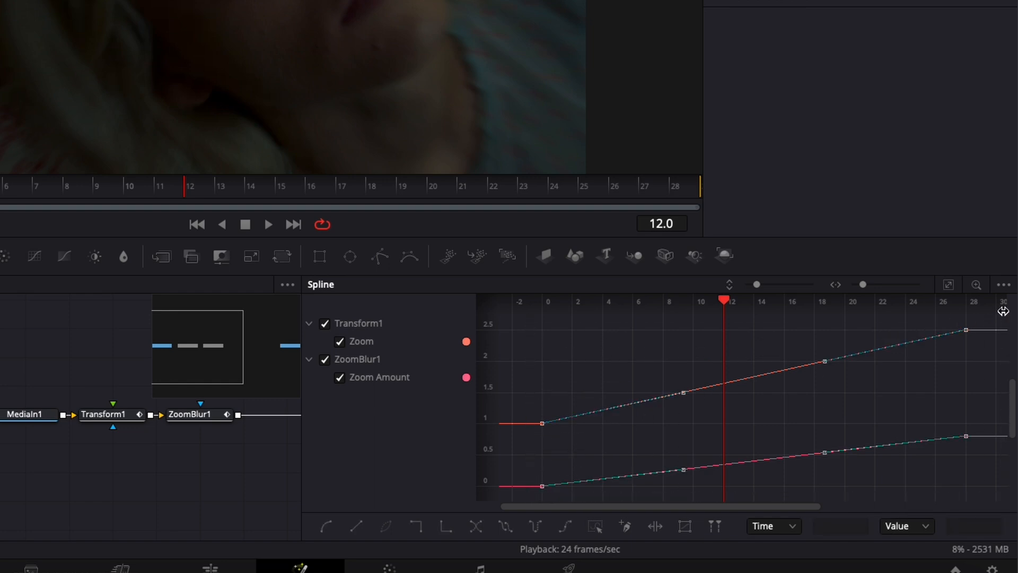
{"action": "key", "text": "s"}
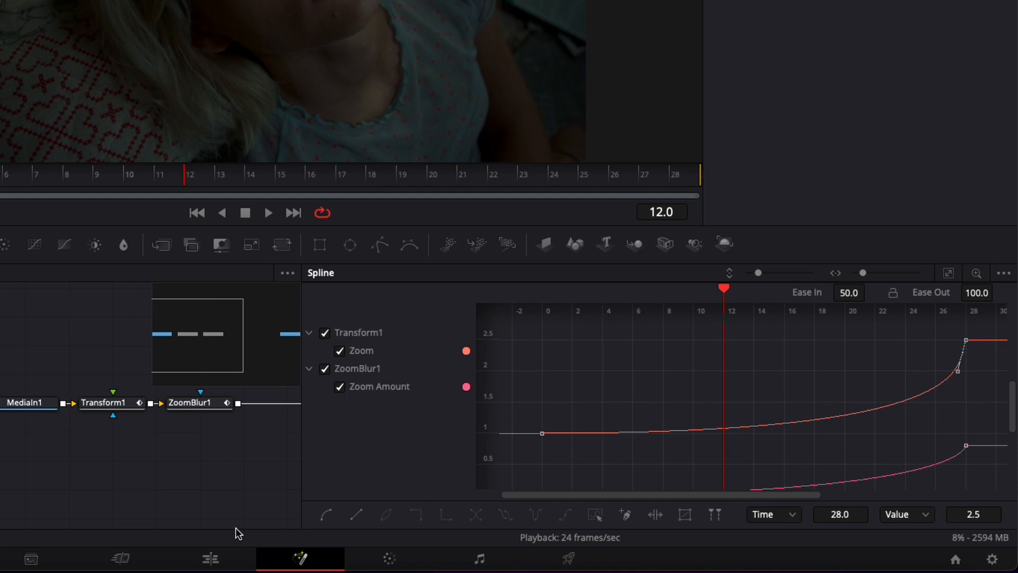
Return to the Edit page and select the middle adjustment clip on V2
{"action": "left_click", "coordinate": [445, 562]}
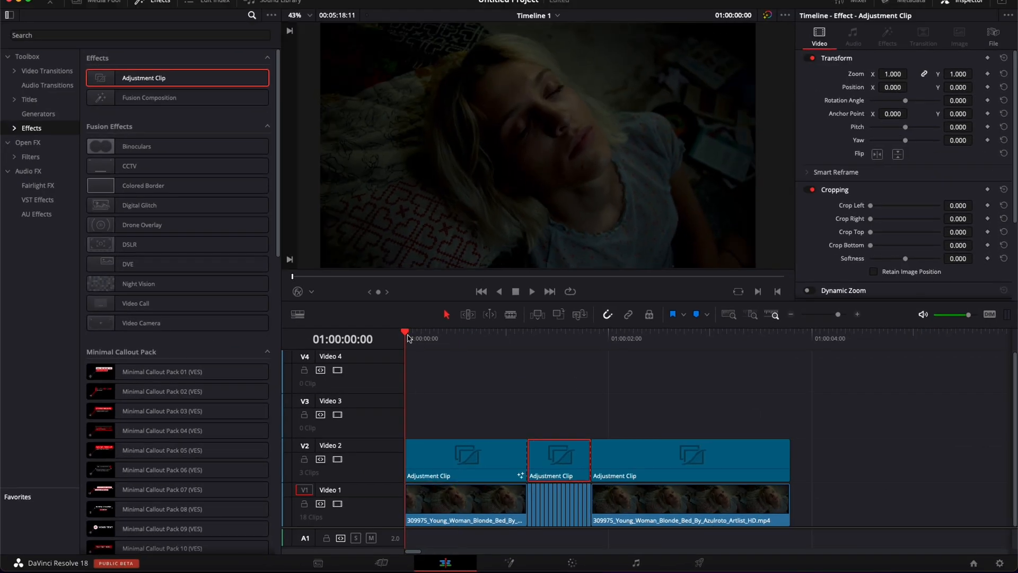
{"action": "left_click", "coordinate": [531, 291]}
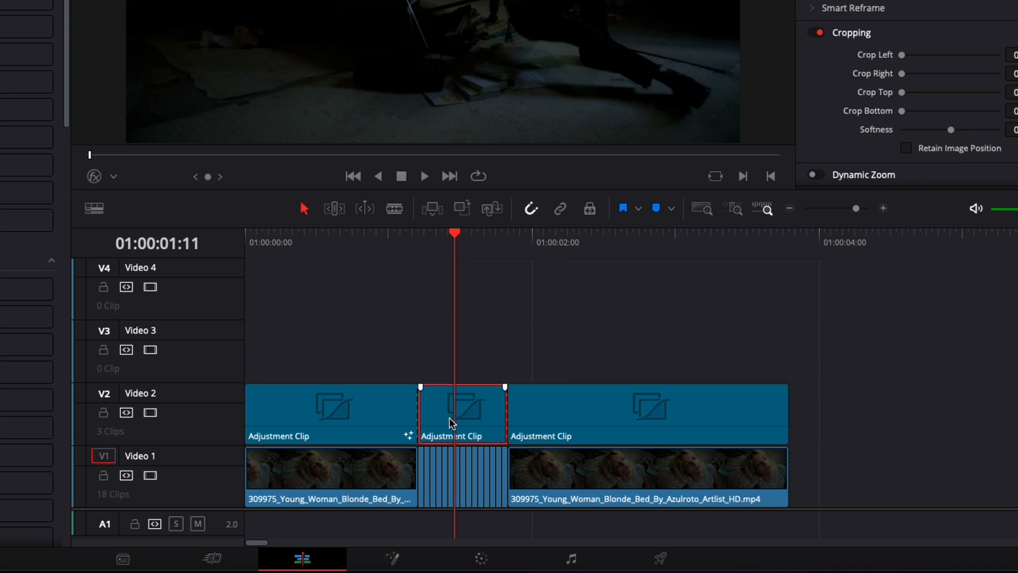
Chain Transform and Zoom Blur in the middle clip's Fusion comp and set Zoom Amount to 0.6 at frame 43
{"action": "left_click", "coordinate": [473, 560]}
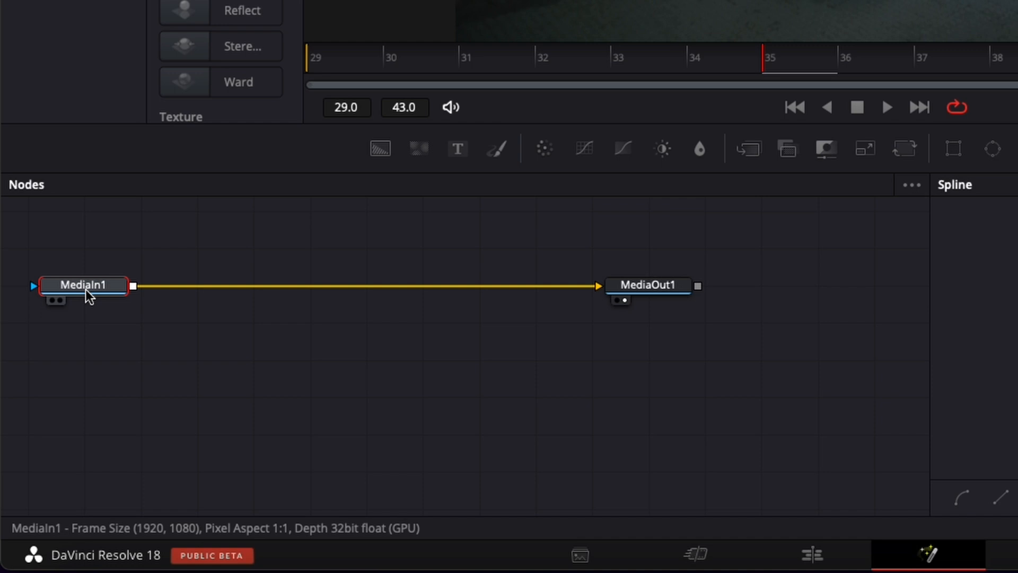
{"action": "key", "text": "shift+space"}
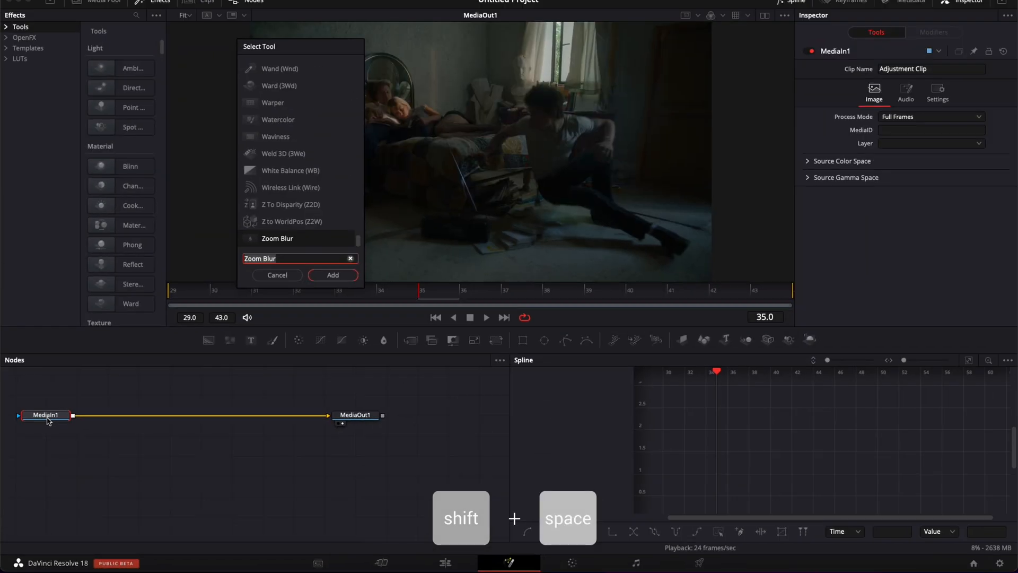
{"action": "type", "text": "tran"}
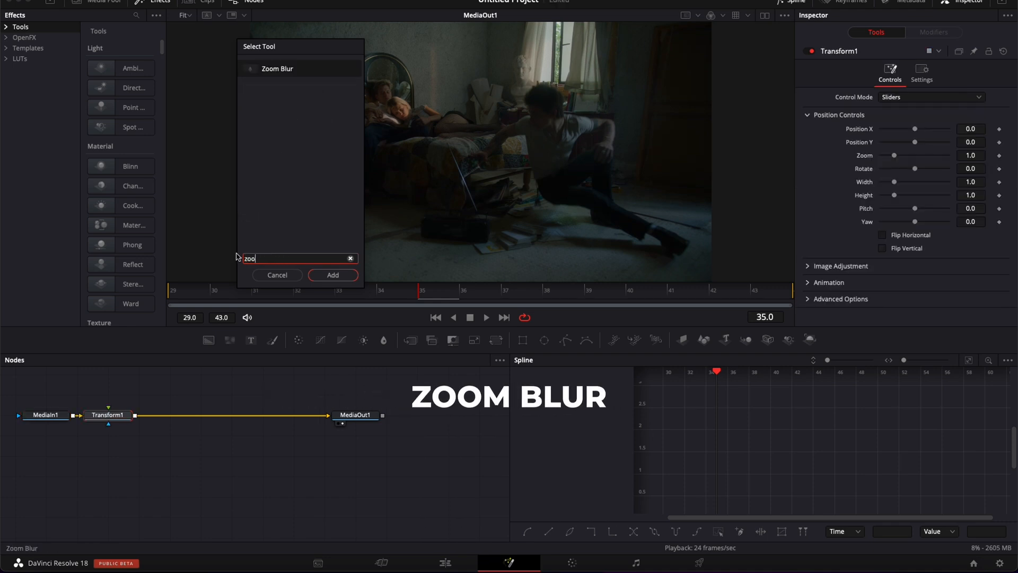
{"action": "left_click", "coordinate": [332, 275]}
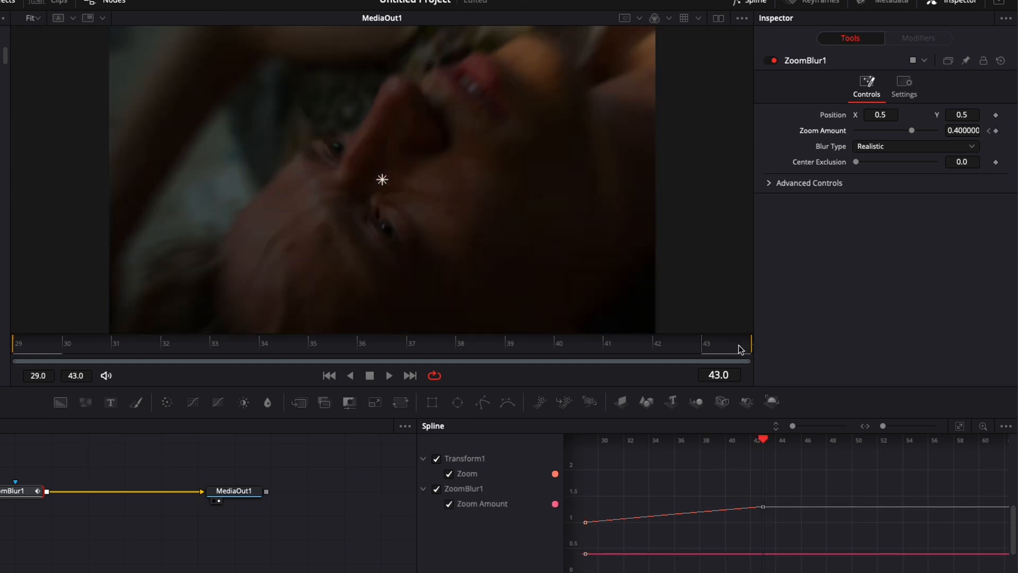
{"action": "triple_click", "coordinate": [963, 130]}
{"action": "type", "text": "0.6"}
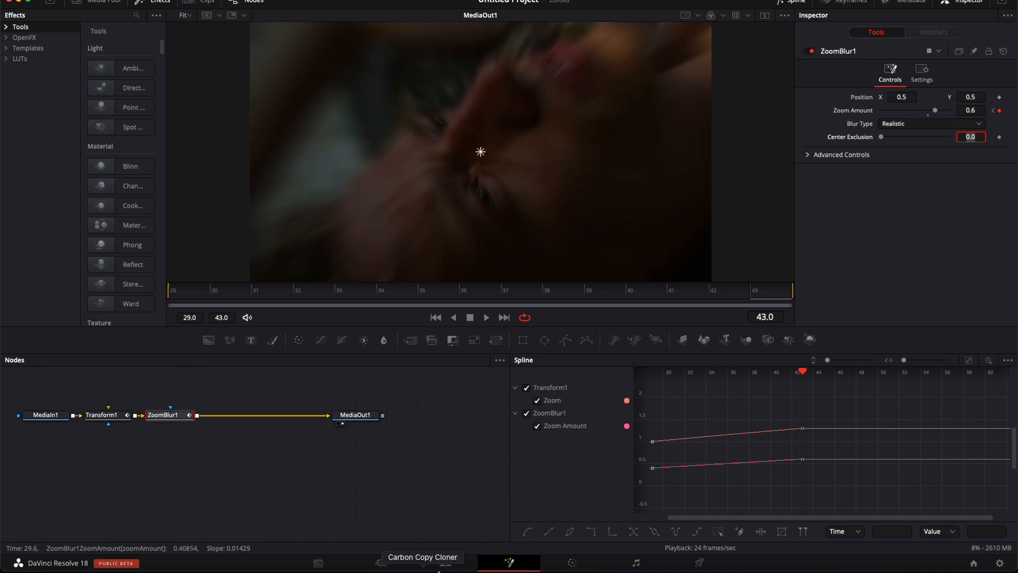
Return to the Edit page and select the third adjustment clip on V2
{"action": "left_click", "coordinate": [444, 563]}
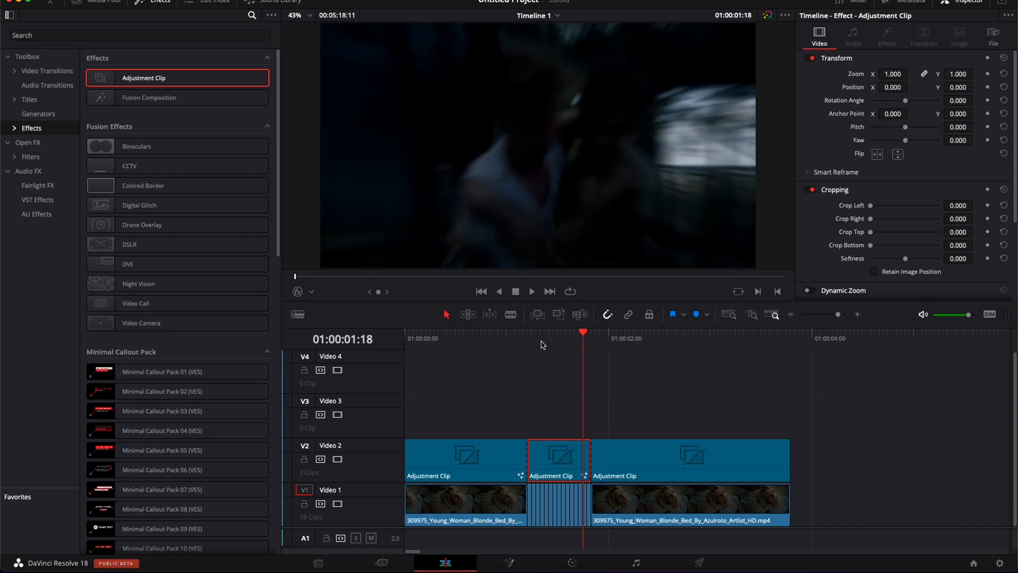
{"action": "left_click", "coordinate": [637, 339]}
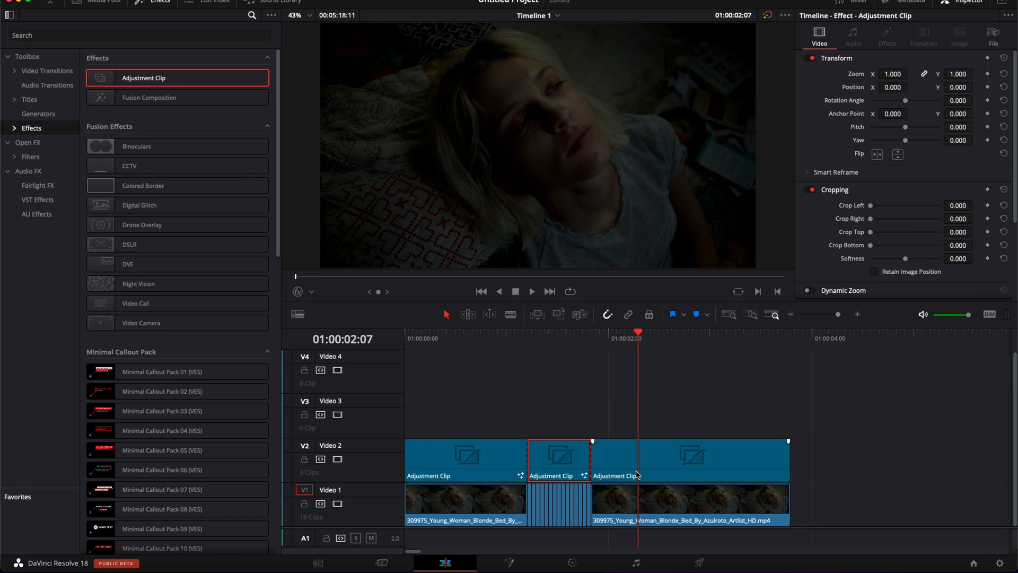
Chain Transform and Zoom Blur in the third clip's Fusion comp and keyframe Size at 1.0 on frame 44
{"action": "left_click", "coordinate": [508, 562]}
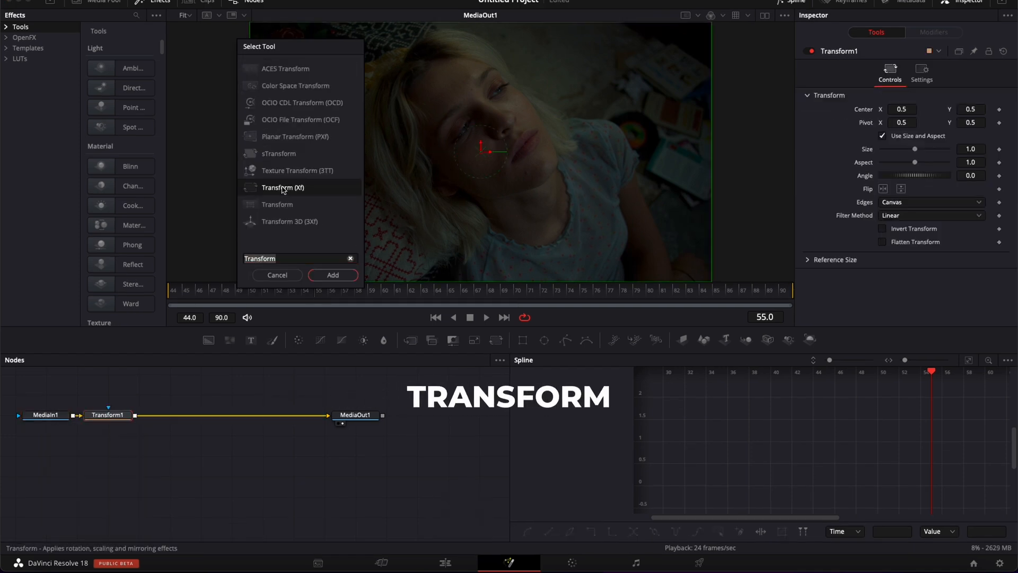
{"action": "type", "text": "zoom"}
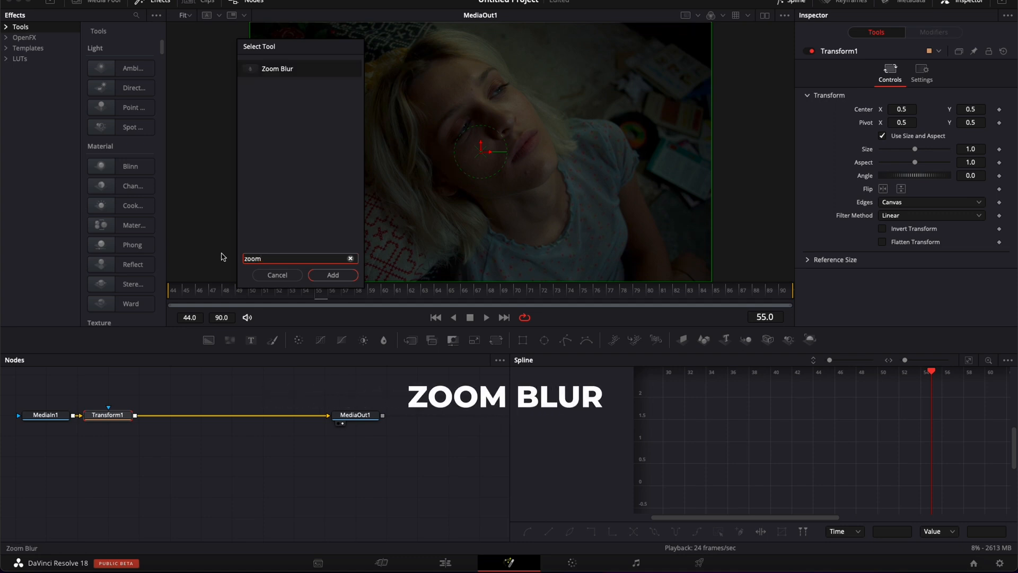
{"action": "left_click", "coordinate": [332, 274]}
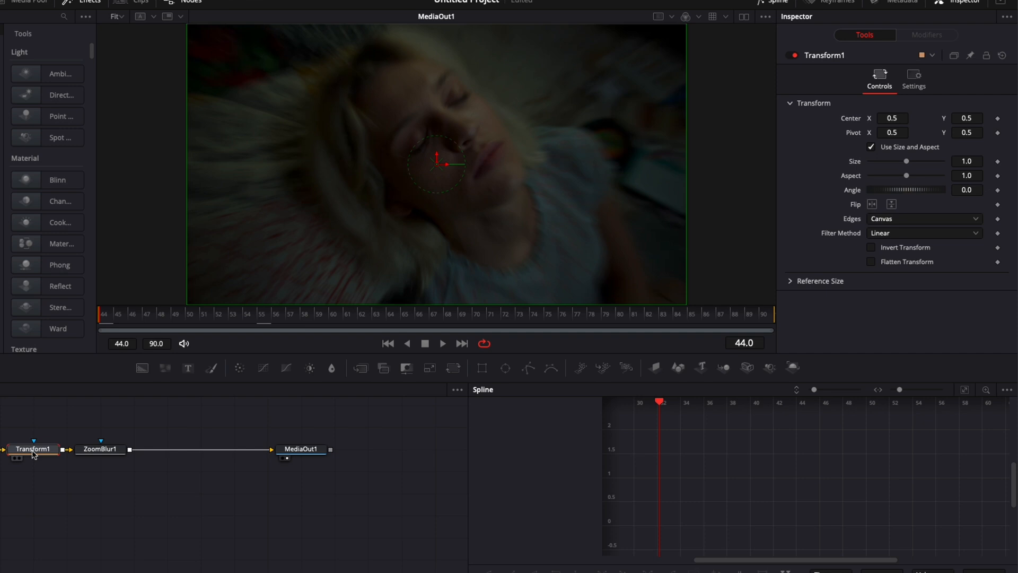
{"action": "left_click", "coordinate": [1000, 162]}
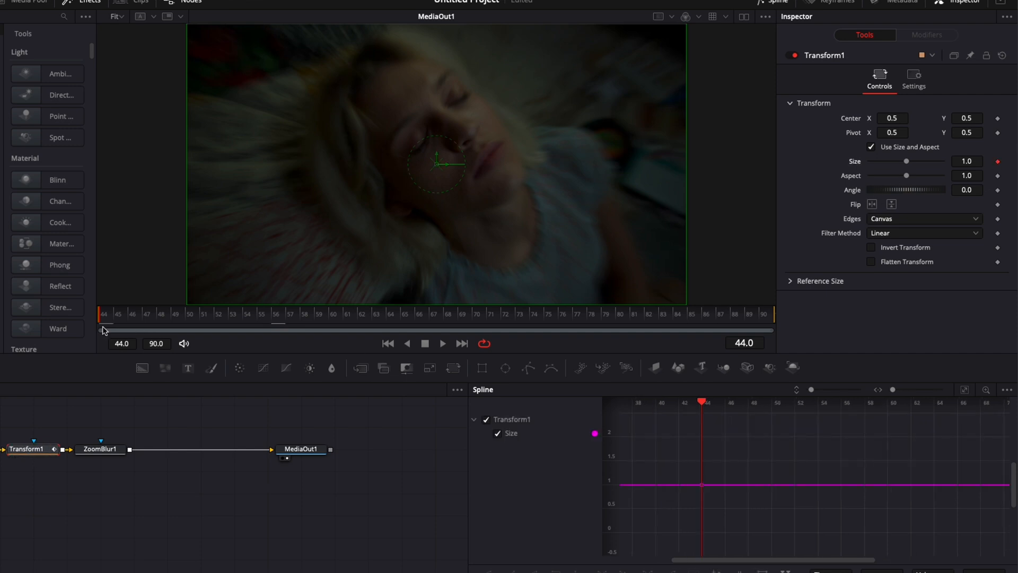
{"action": "mouse_move", "coordinate": [274, 321]}
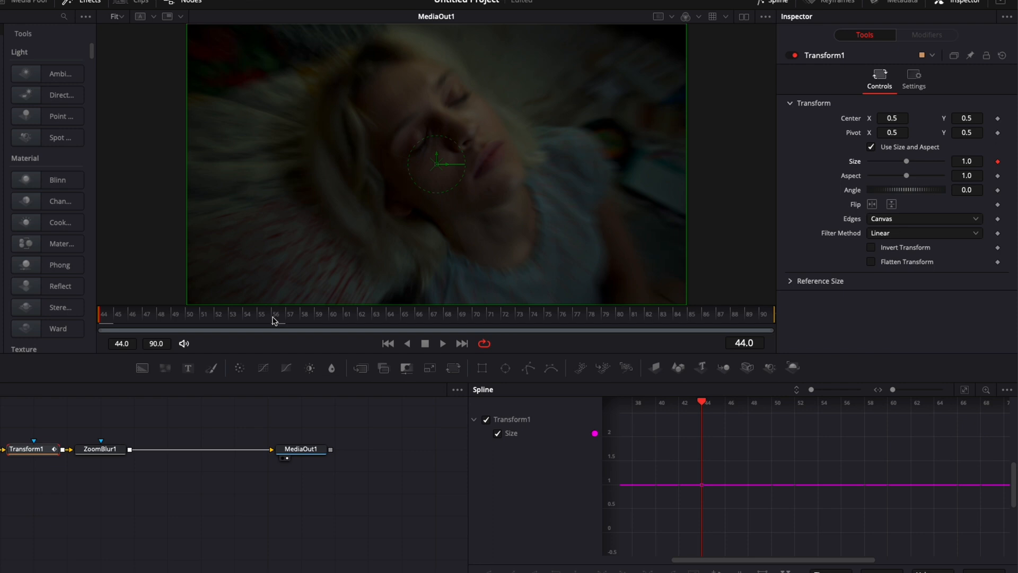